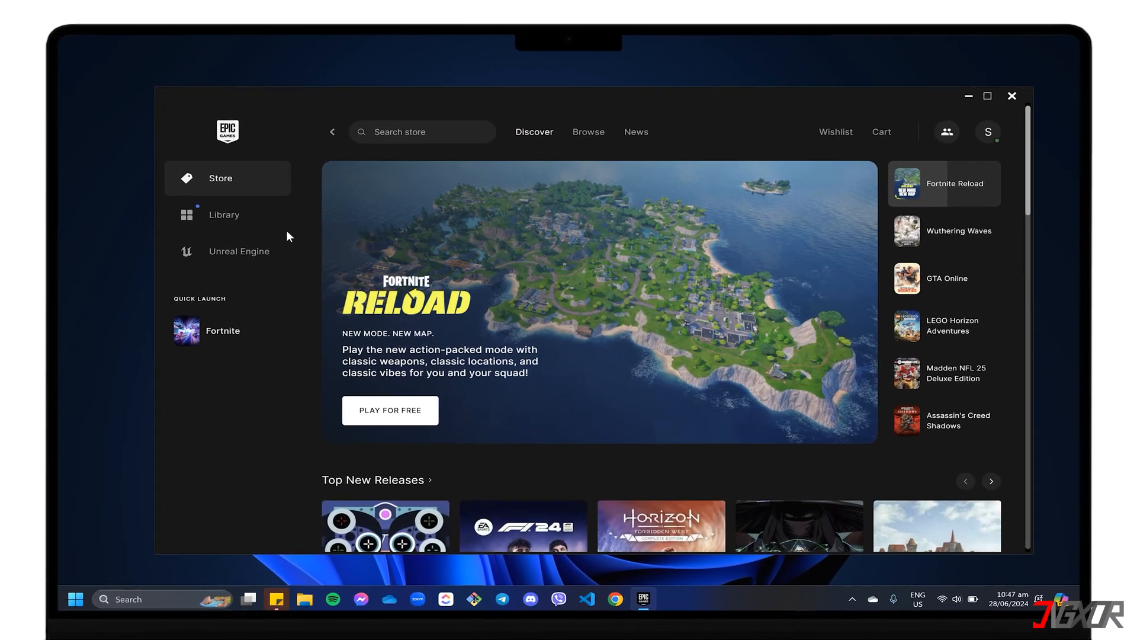
# Step: Close the Epic Games Launcher, leaving only the Windows desktop
pyautogui.click(223, 215)
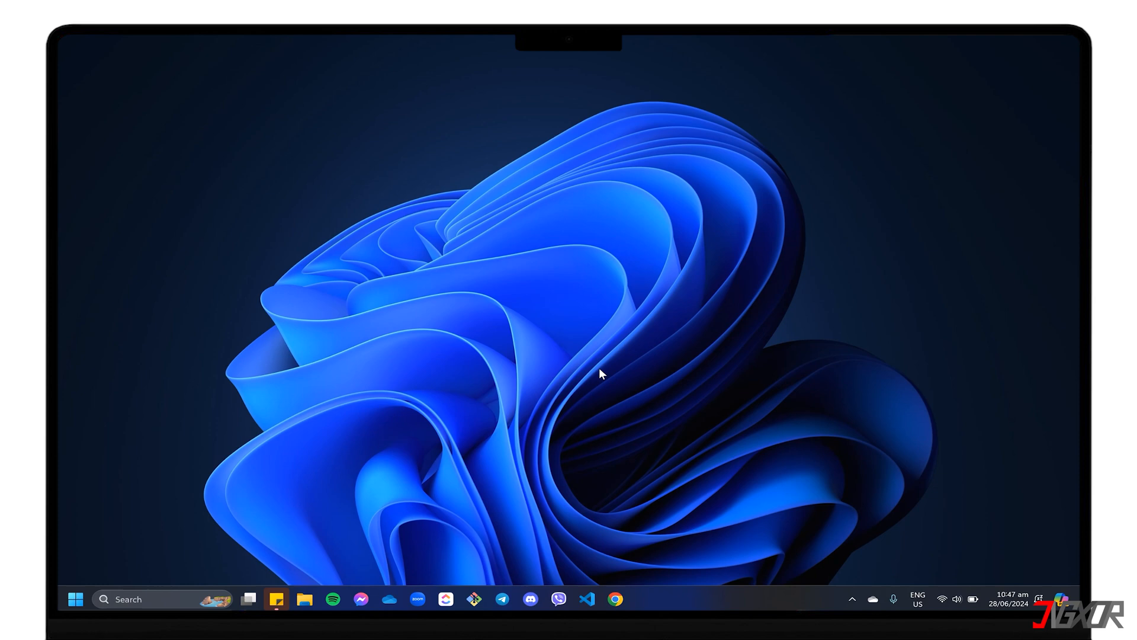
# Step: Reopen the Epic Games Launcher from a Start menu search for 'Epic Games Launcher'
pyautogui.write('Epic Games Launcher')
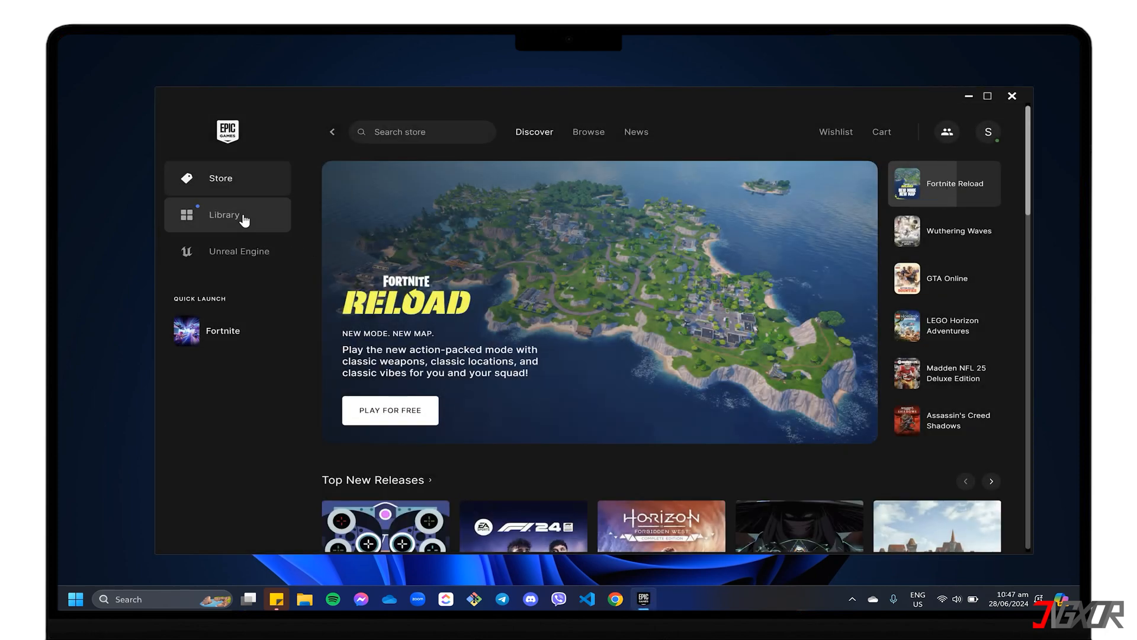
# Step: Check Fortnite in the launcher's Library, then move to a File Explorer window on This PC
pyautogui.click(227, 214)
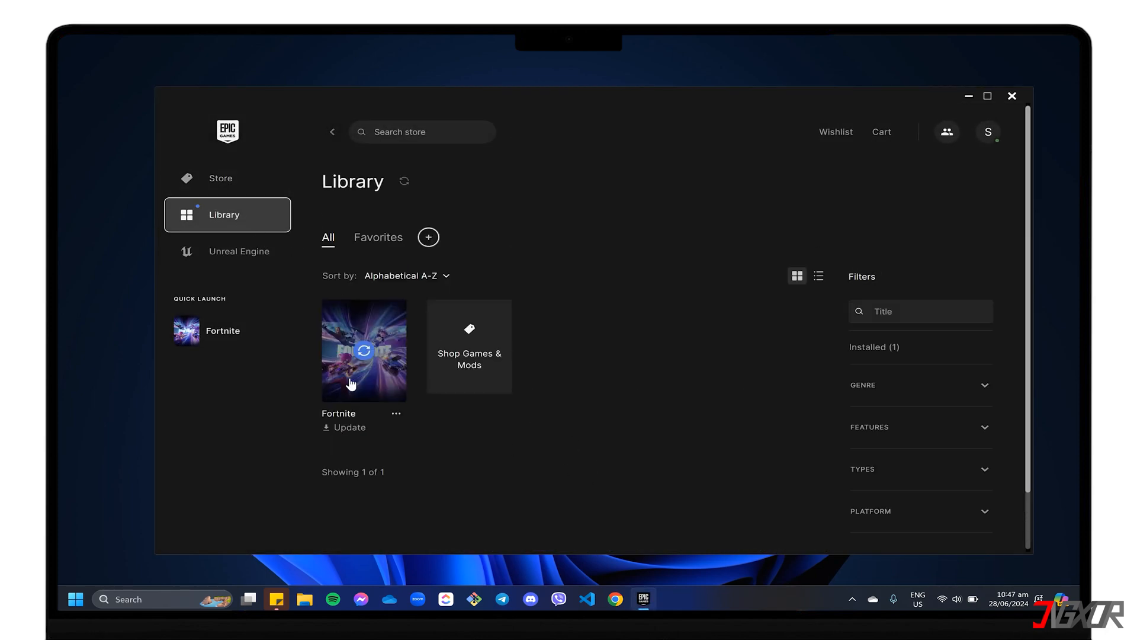
pyautogui.click(363, 350)
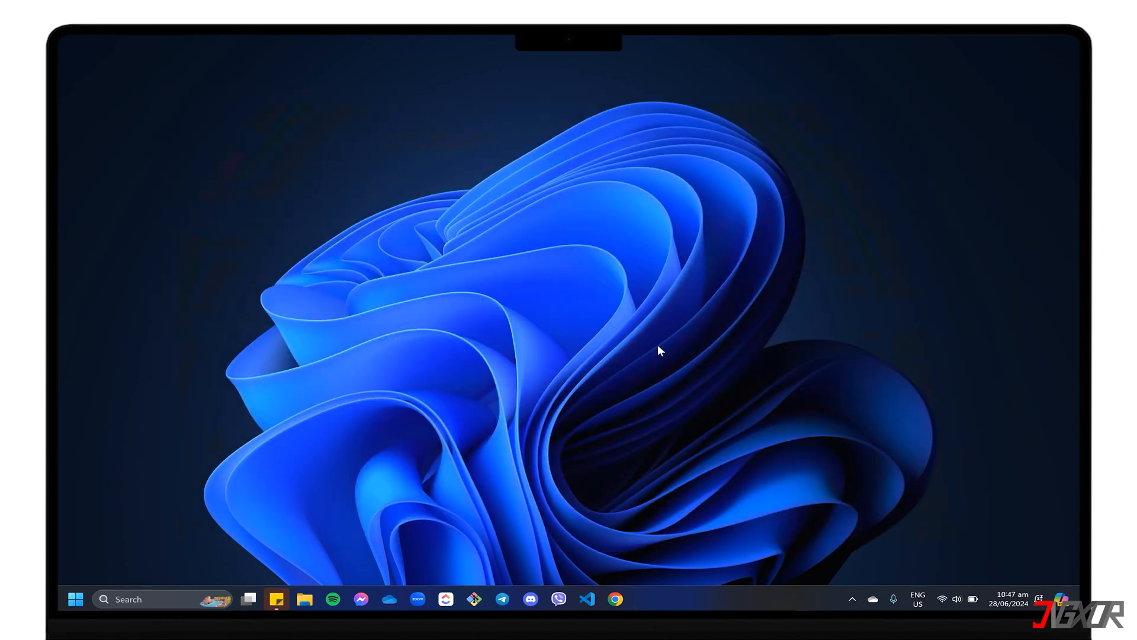
pyautogui.click(306, 599)
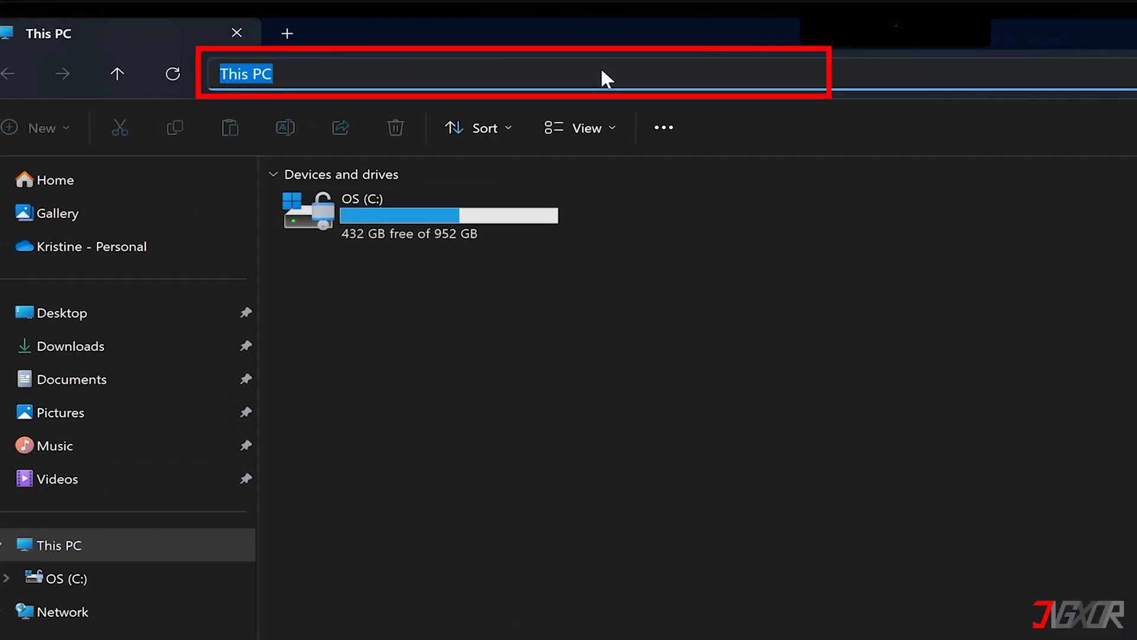
# Step: Navigate to C:\Program Files\Epic Games\Fortnite\FortniteGame\Binaries\Win64\EasyAntiCheat via the address bar
pyautogui.write('c')
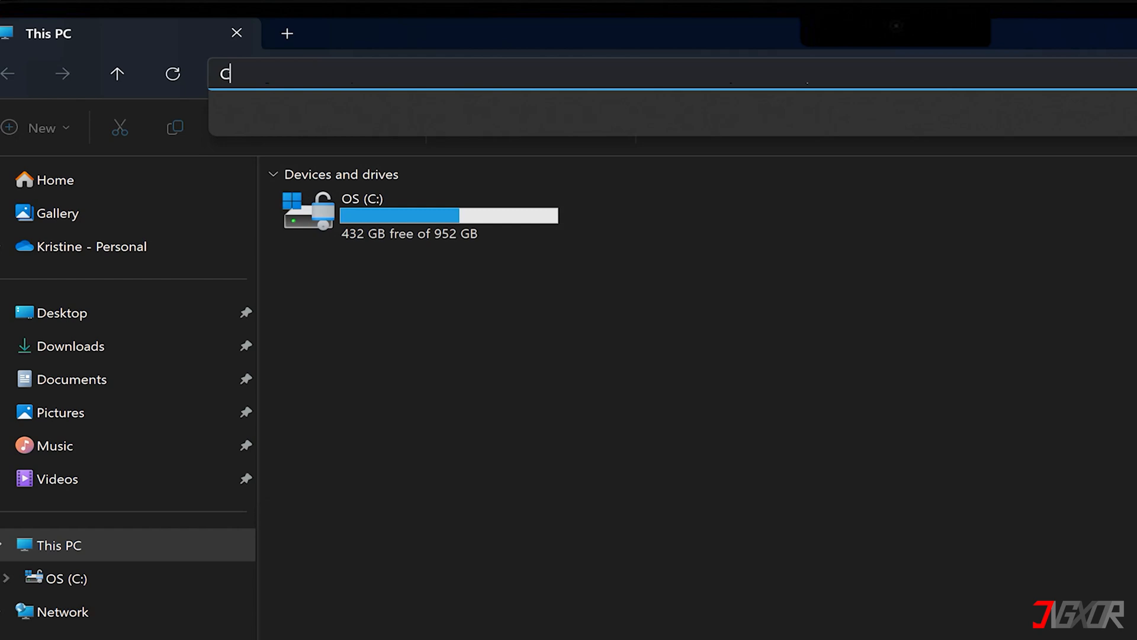
pyautogui.write(':\\Program Files')
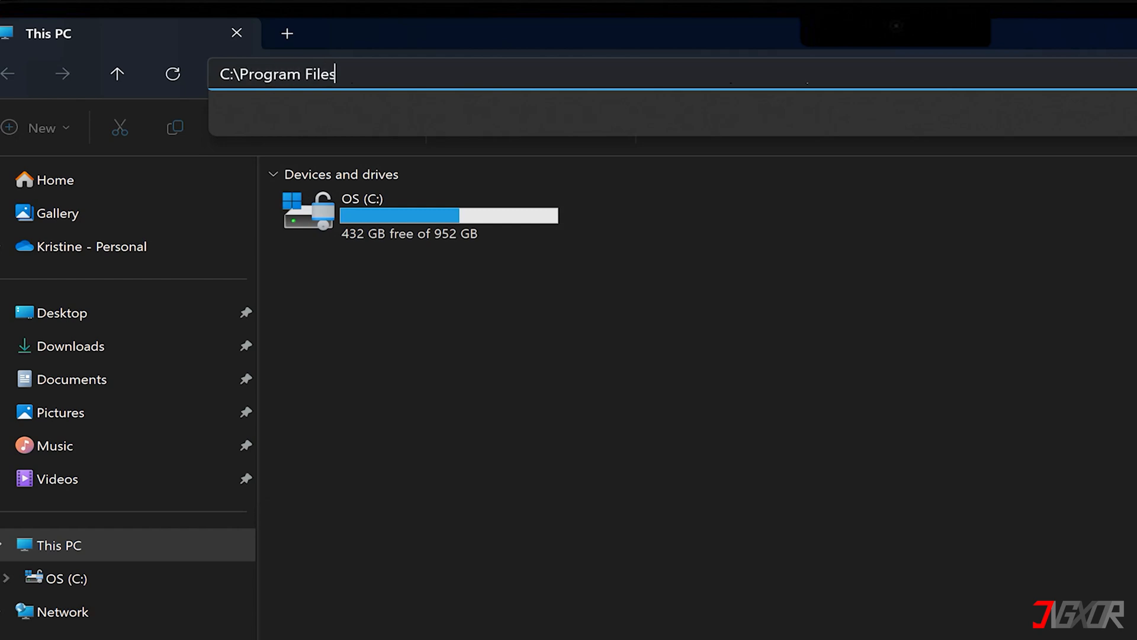
pyautogui.write('\\Epic Games')
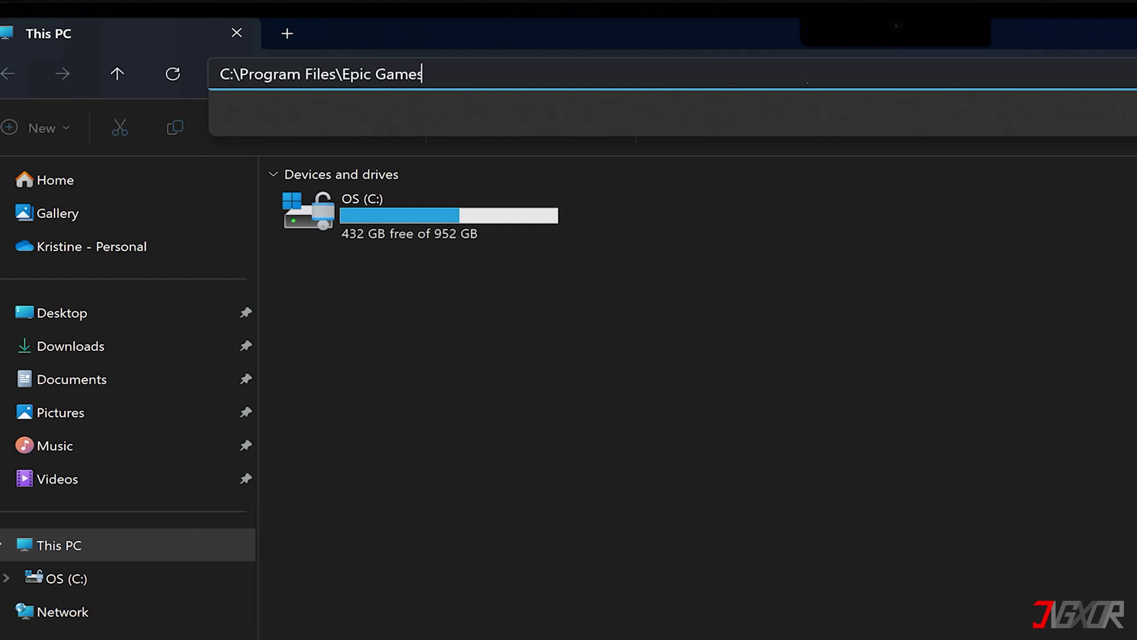
pyautogui.write('\\Fortnite\\')
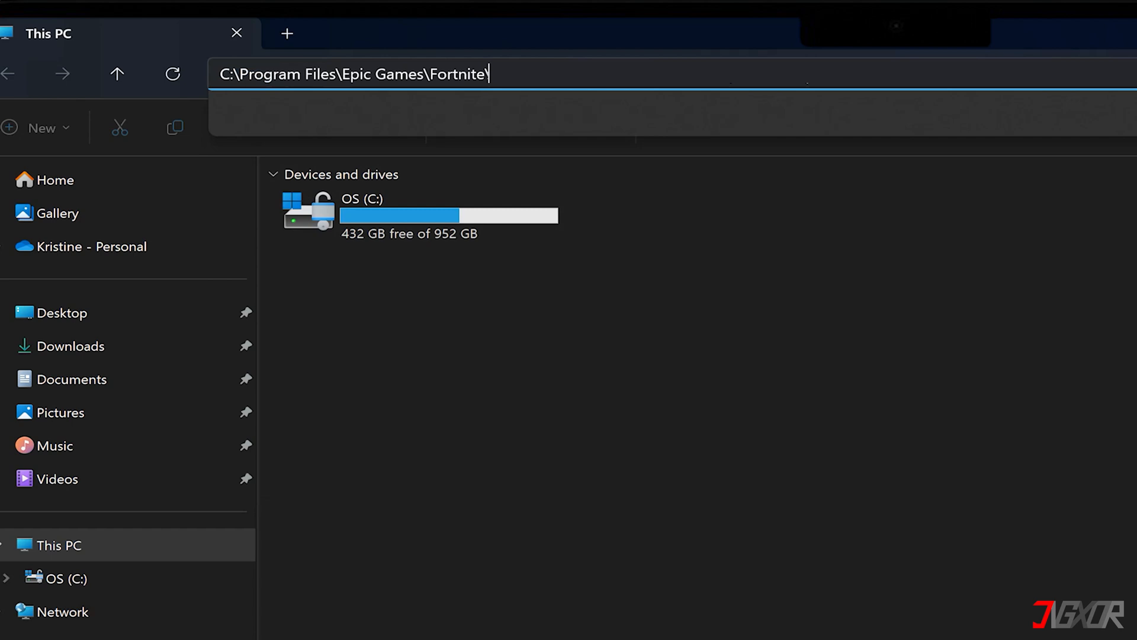
pyautogui.write('FortniteGame')
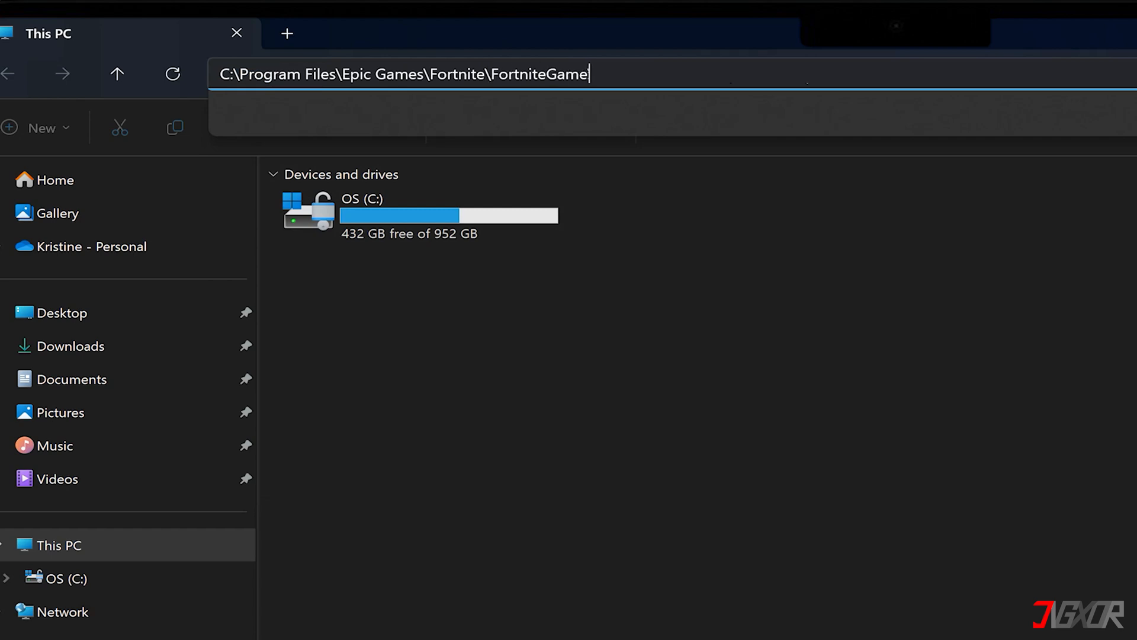
pyautogui.write('\\Binaries')
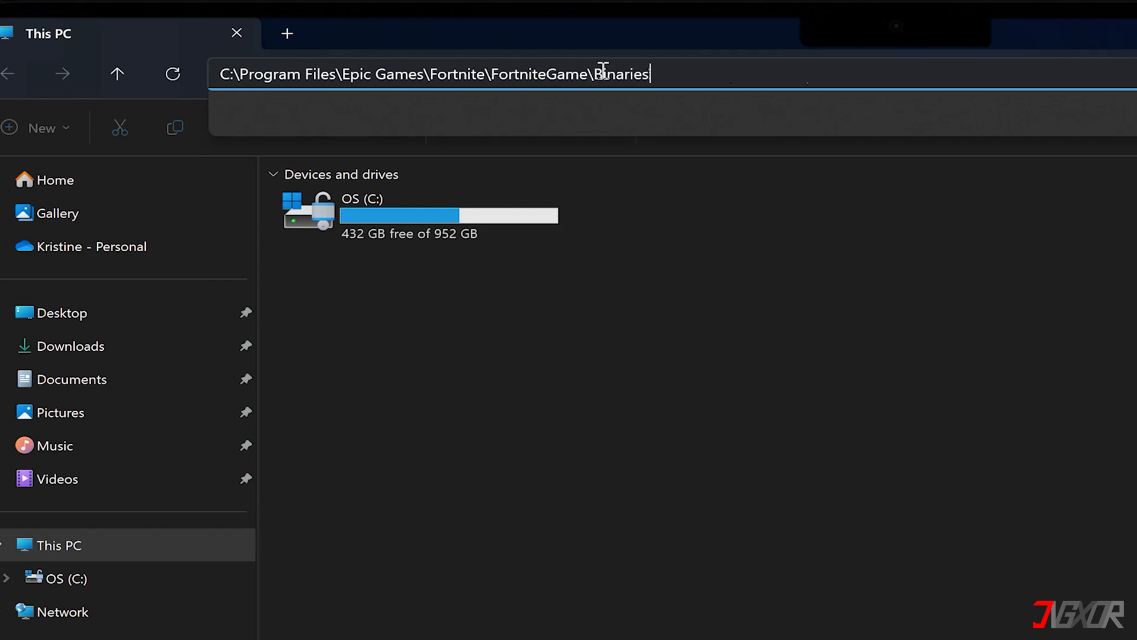
pyautogui.write('\\Win64\\EasyAntiCheat')
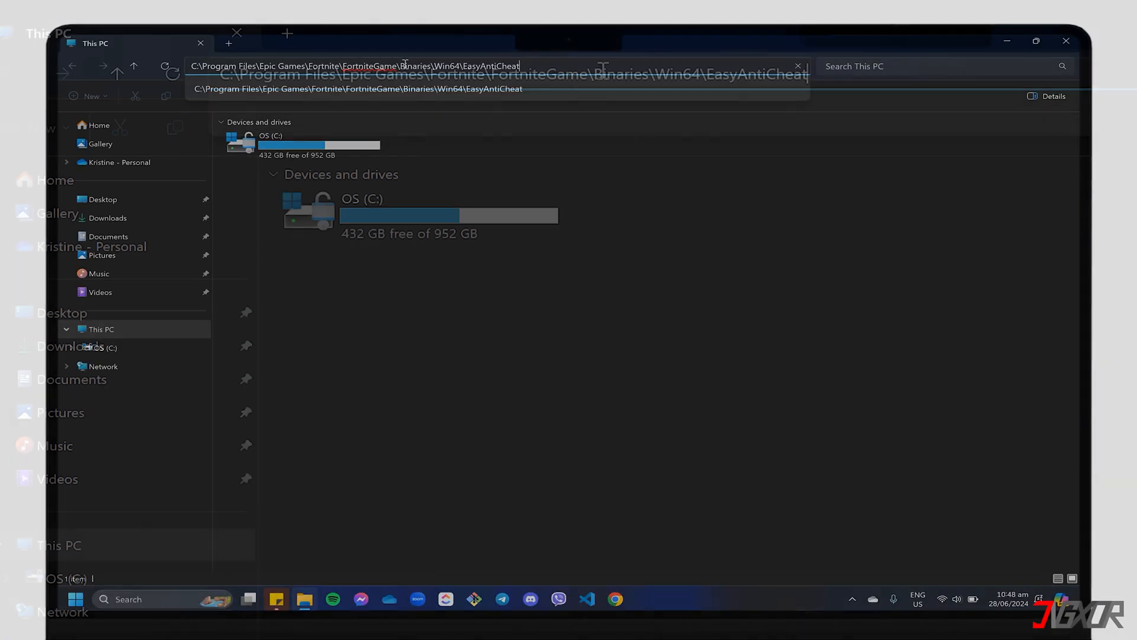
pyautogui.press('Enter')
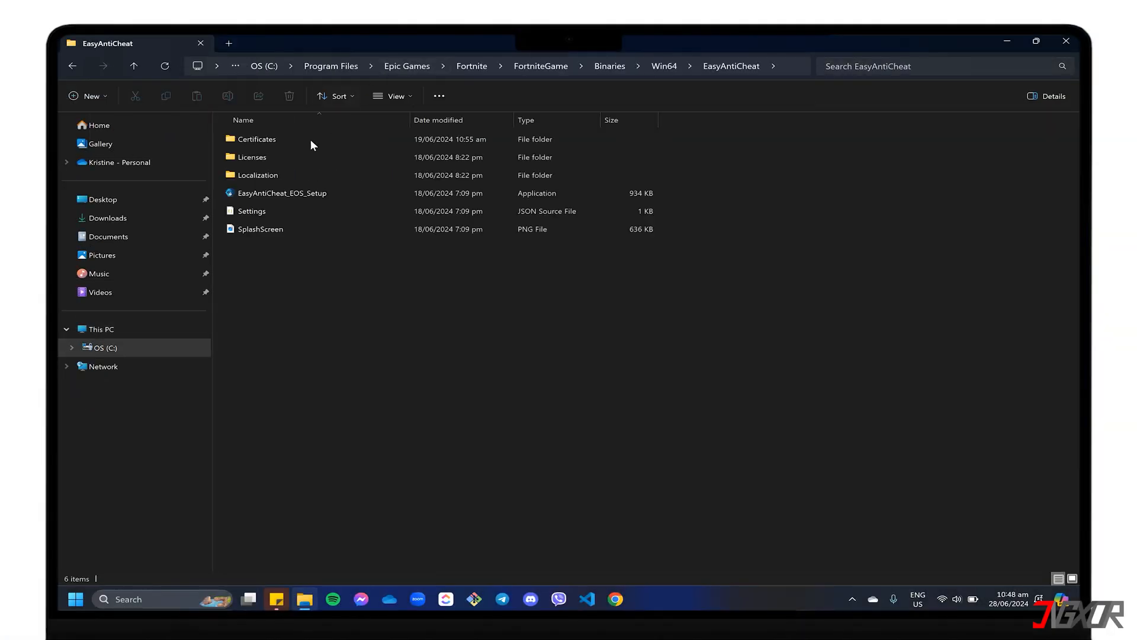
# Step: Create a shortcut to the EasyAntiCheat_EOS_Setup application in the same folder
pyautogui.click(282, 193)
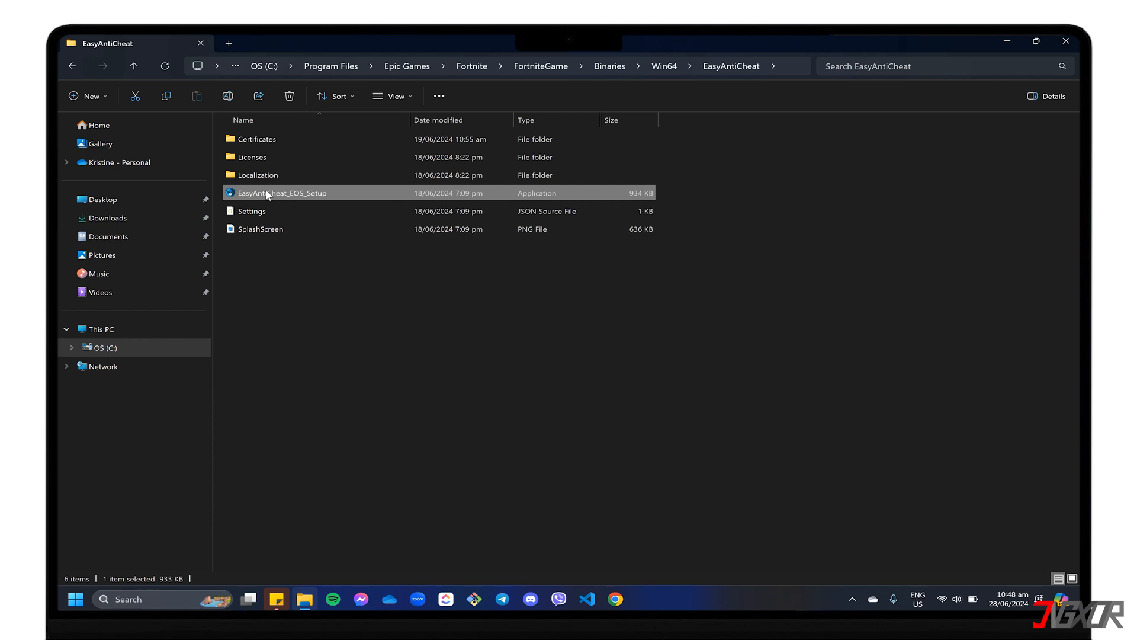
pyautogui.rightClick(267, 192)
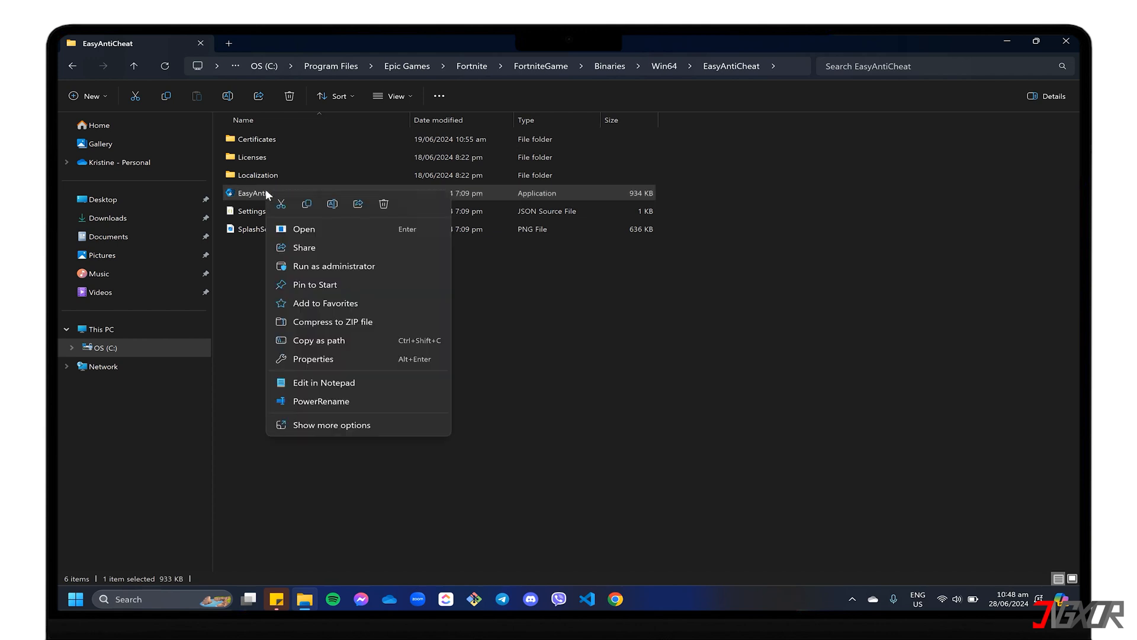
pyautogui.click(304, 229)
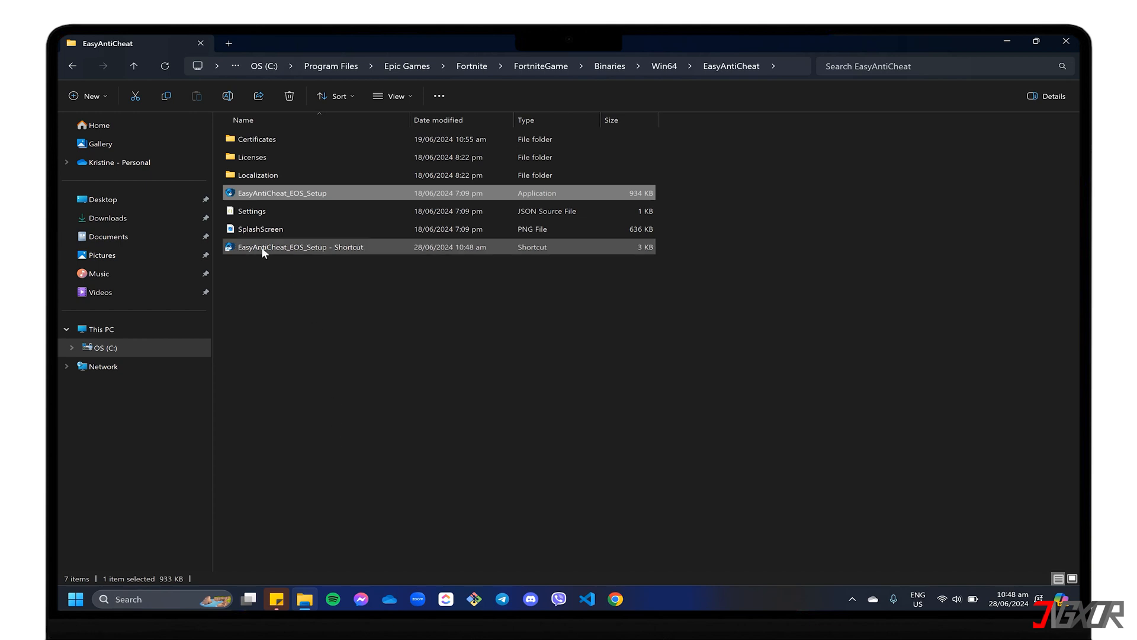
# Step: Append the install argument to the shortcut's Target in Properties and save it
pyautogui.rightClick(263, 246)
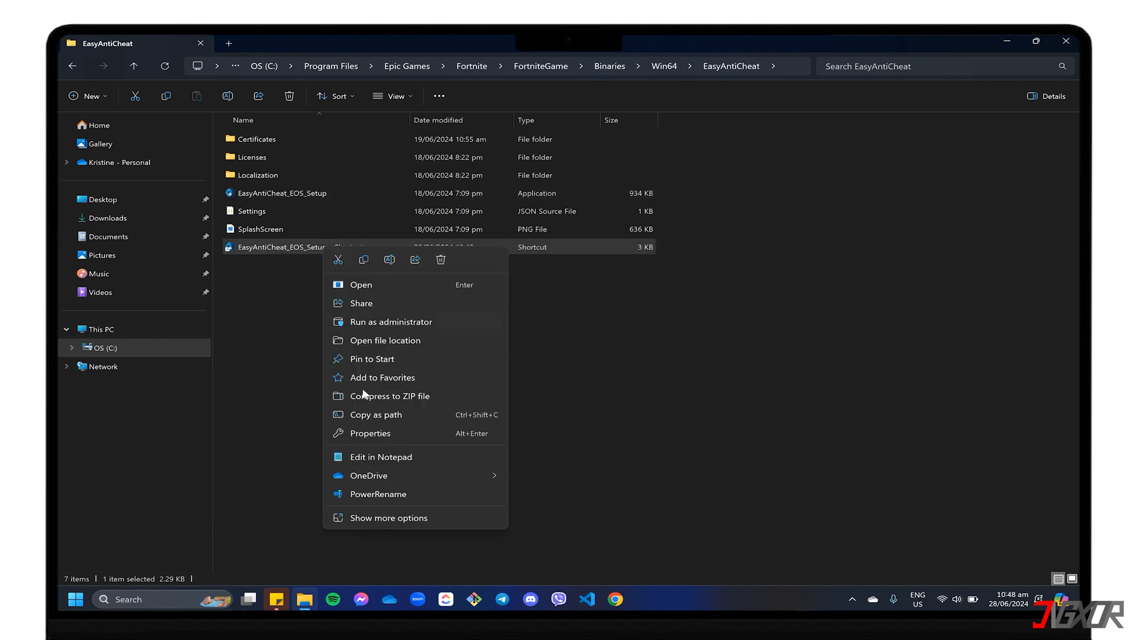
pyautogui.click(369, 434)
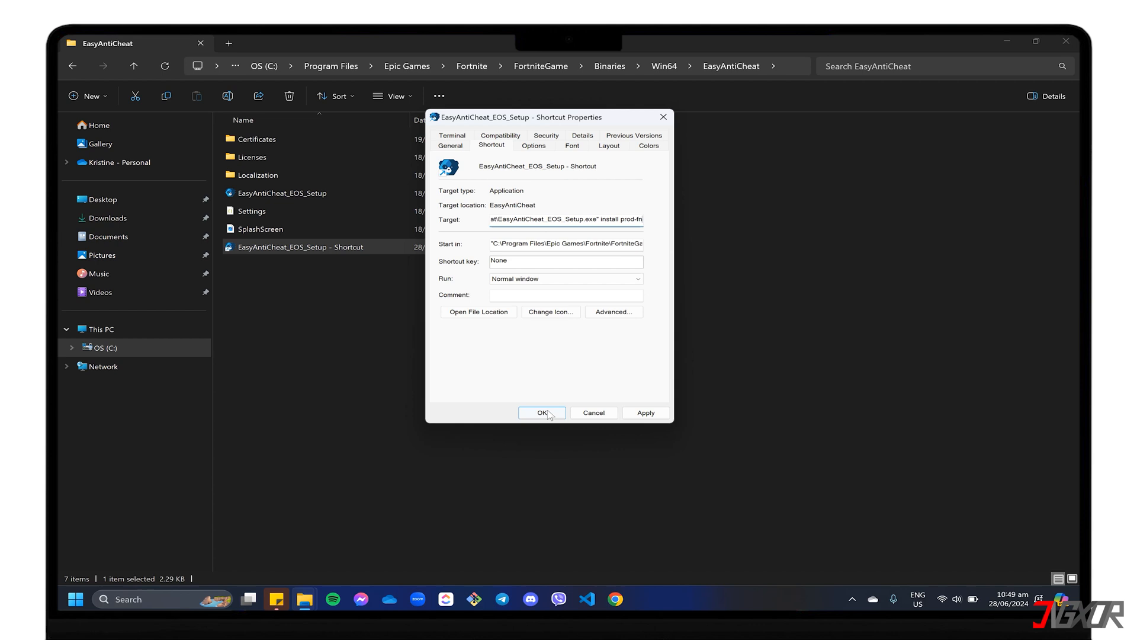
pyautogui.tripleClick(566, 219)
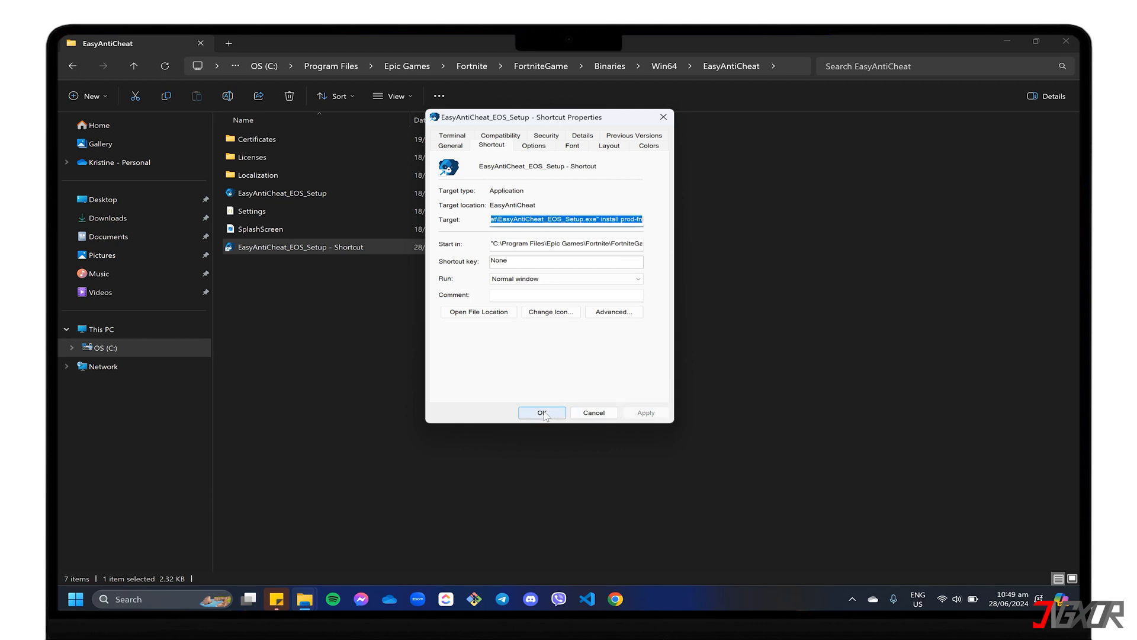
pyautogui.click(543, 412)
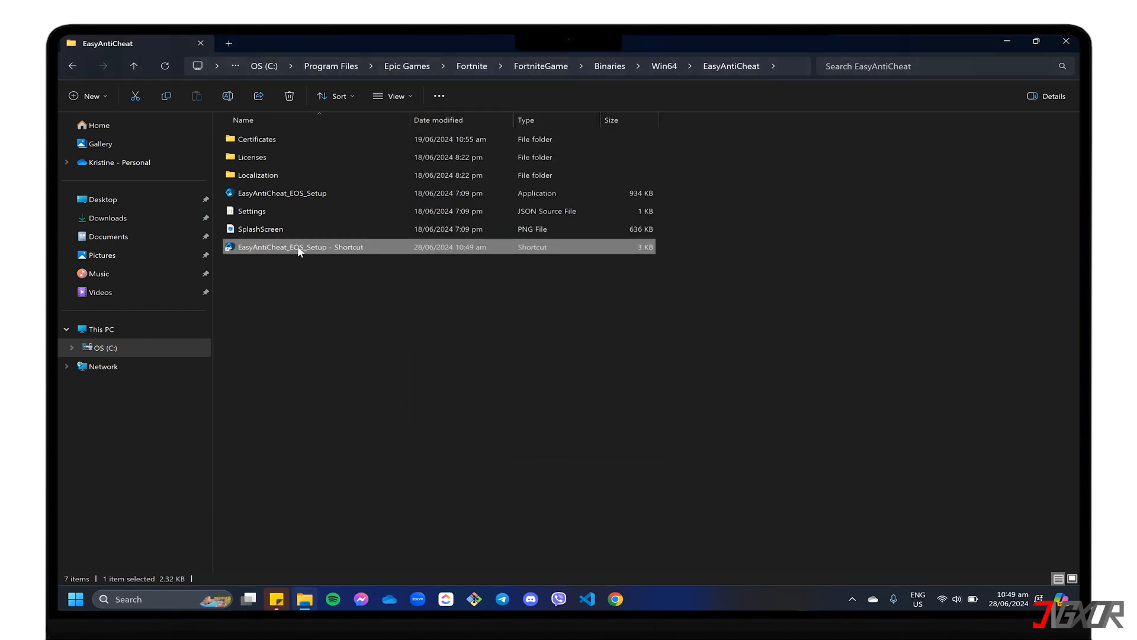
pyautogui.moveTo(308, 253)
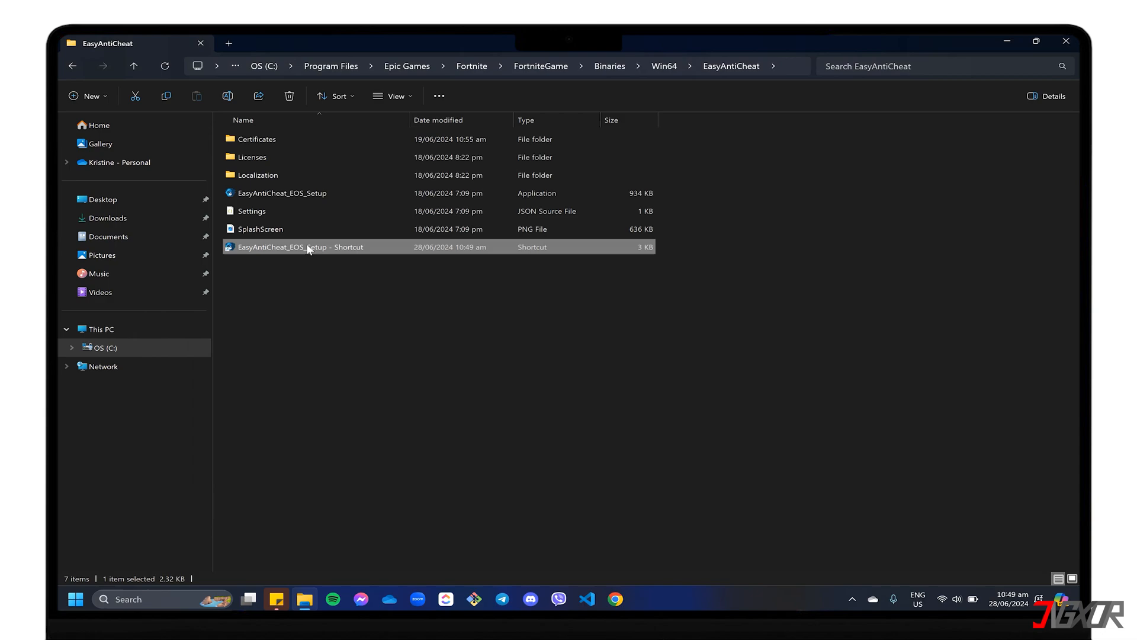
# Step: Run the EasyAntiCheat_EOS_Setup shortcut so Fortnite launches to its lobby
pyautogui.doubleClick(299, 246)
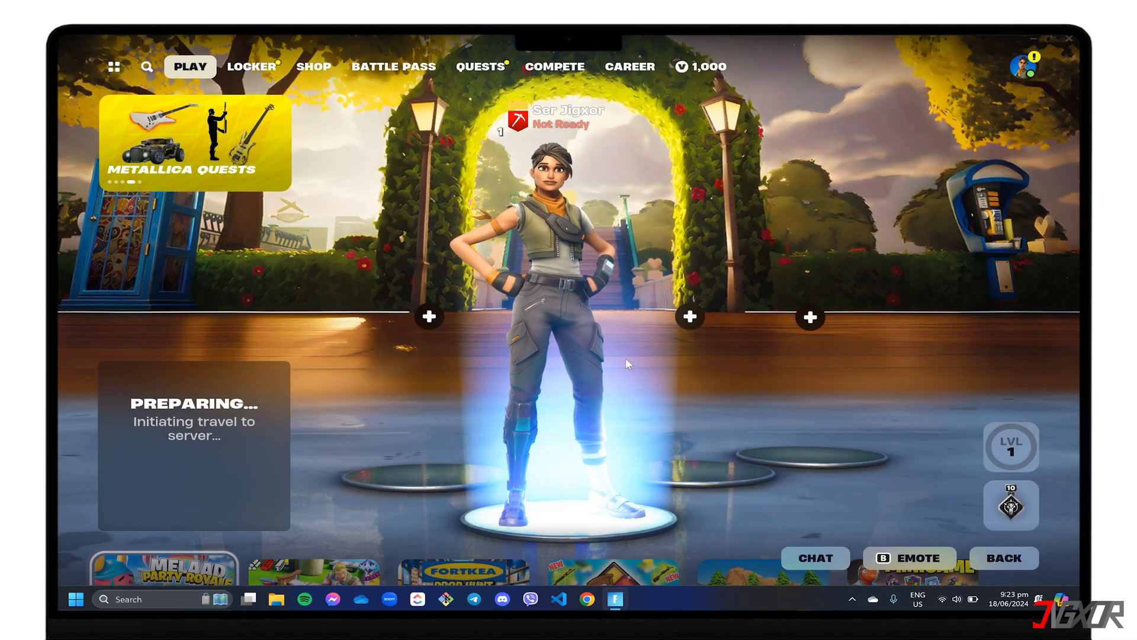